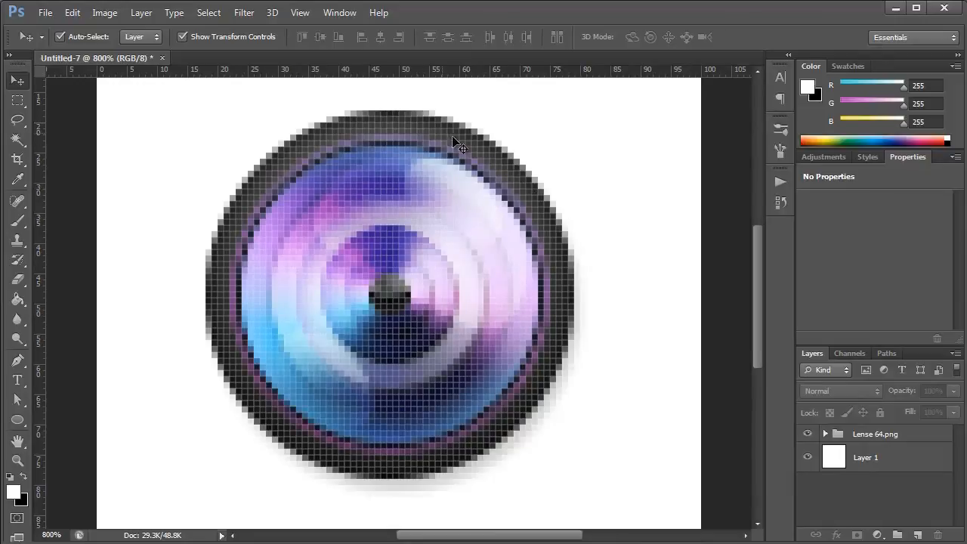
mouse_move(643, 261)
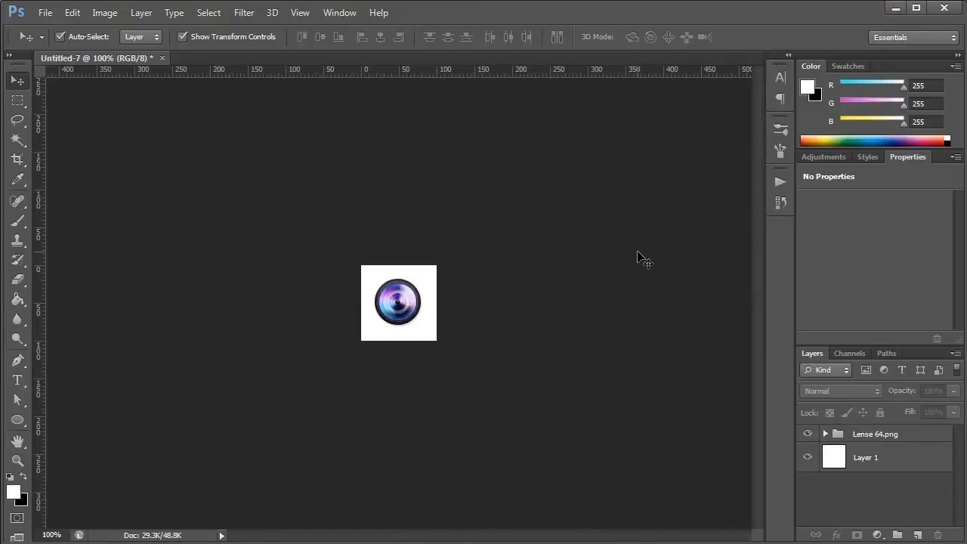
- Resize the lens image to 1000 by 1000 pixels in Image Size
click(104, 13)
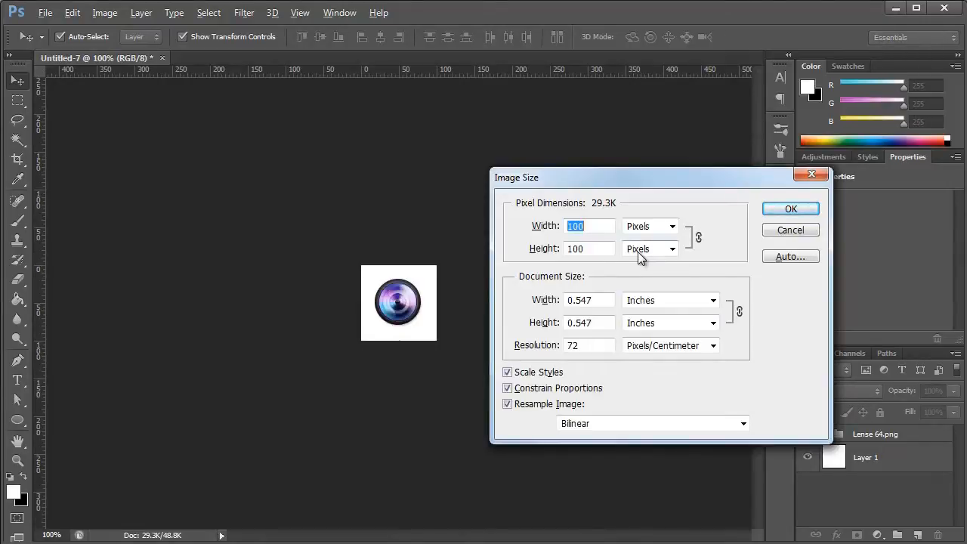
text(1000)
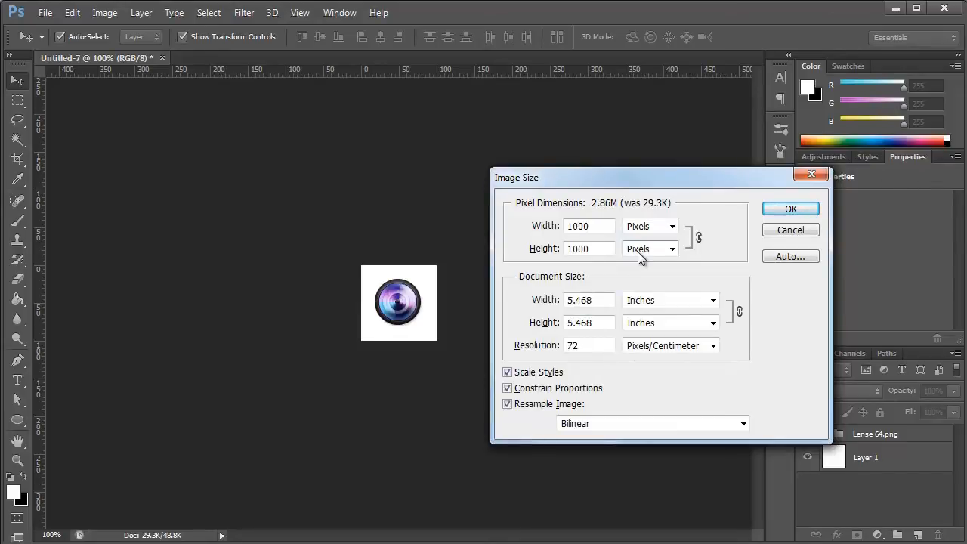
click(791, 209)
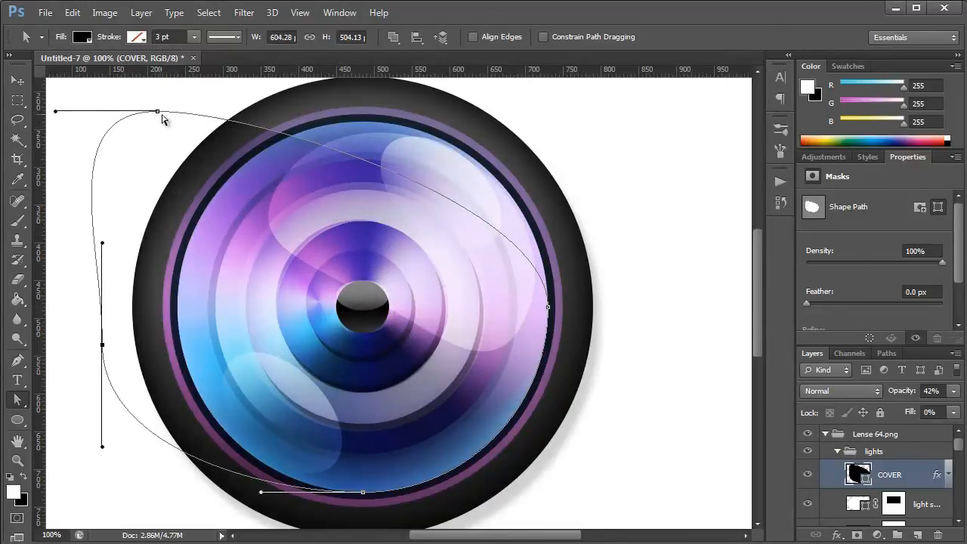
- Drag a direction handle to bend the COVER highlight curve, then deselect the path
drag(159, 112, 261, 117)
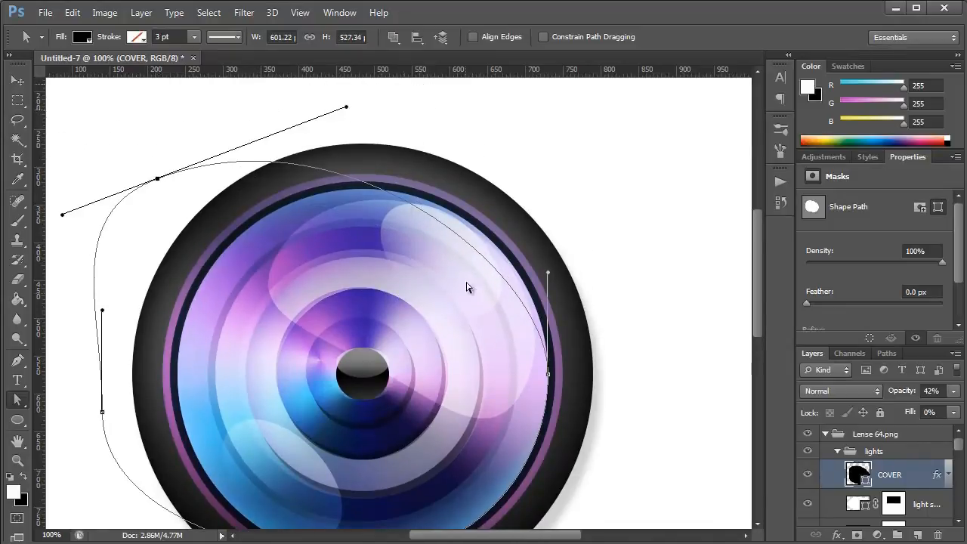
click(16, 80)
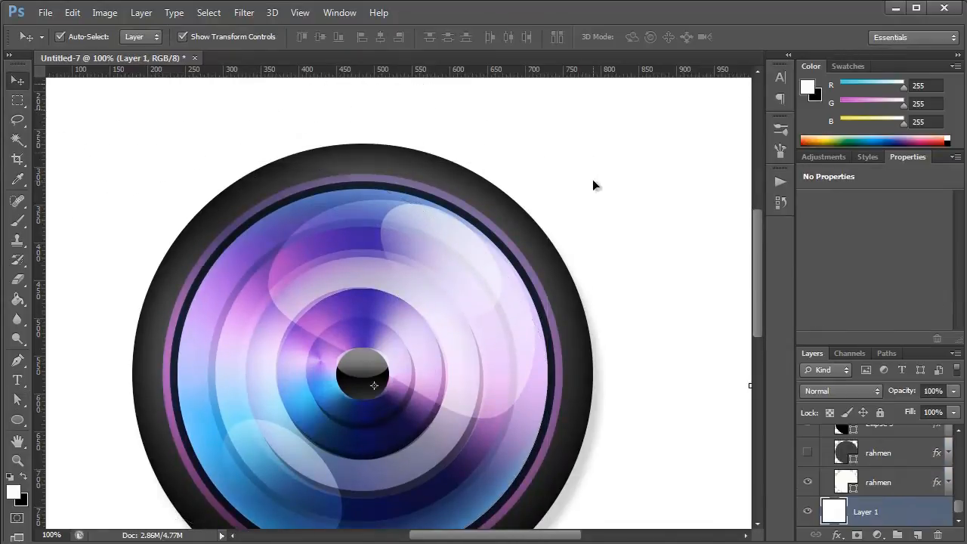